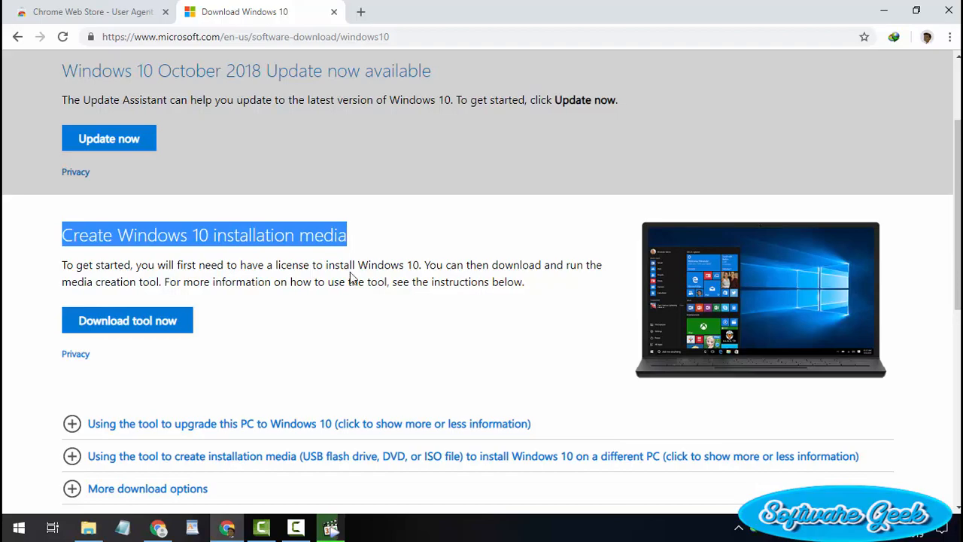
mouse_move(291, 315)
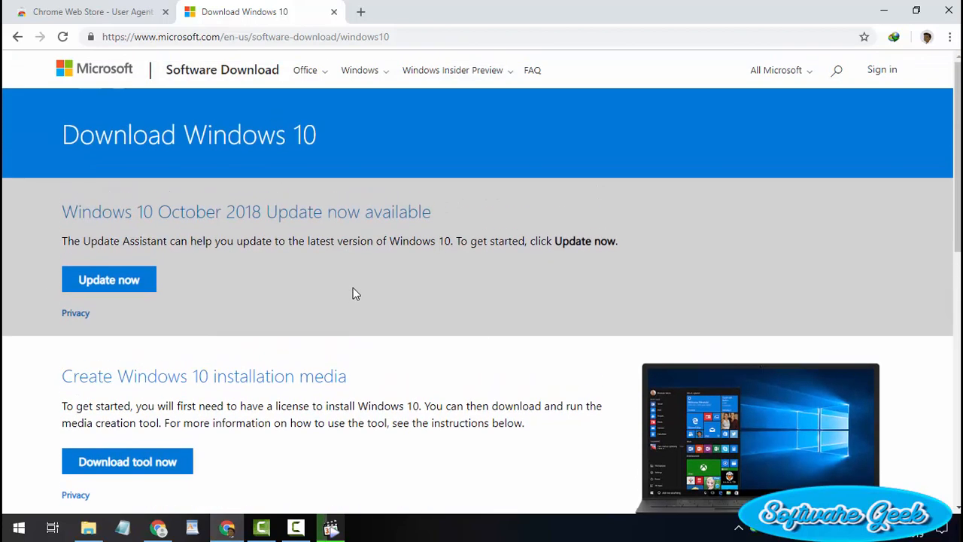
Scroll through the Download Windows 10 page and select its web address.
scroll("down", 3)
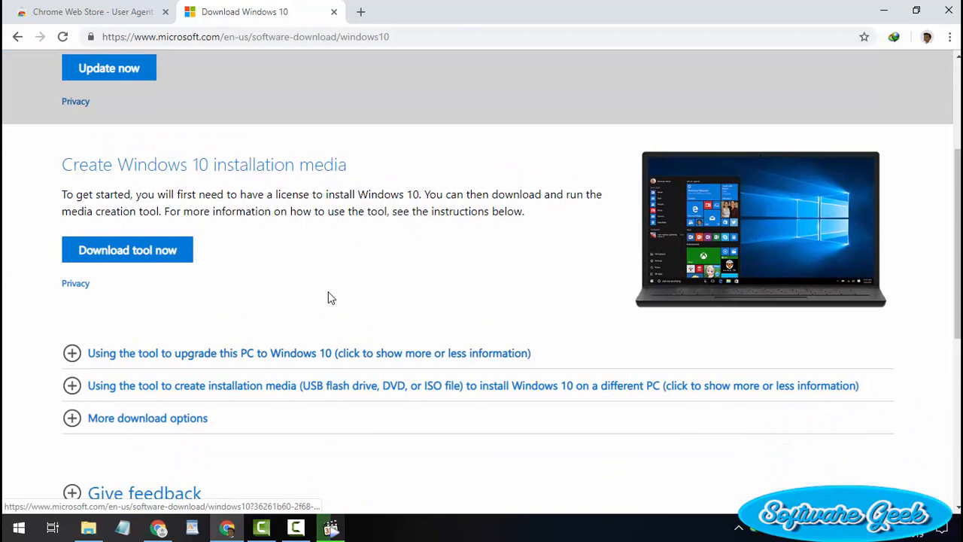
mouse_move(127, 250)
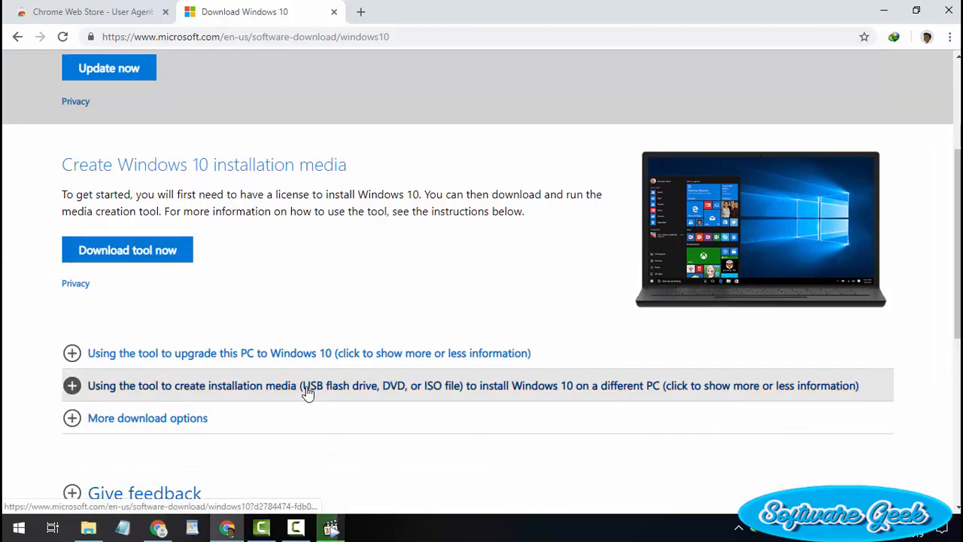
mouse_move(438, 293)
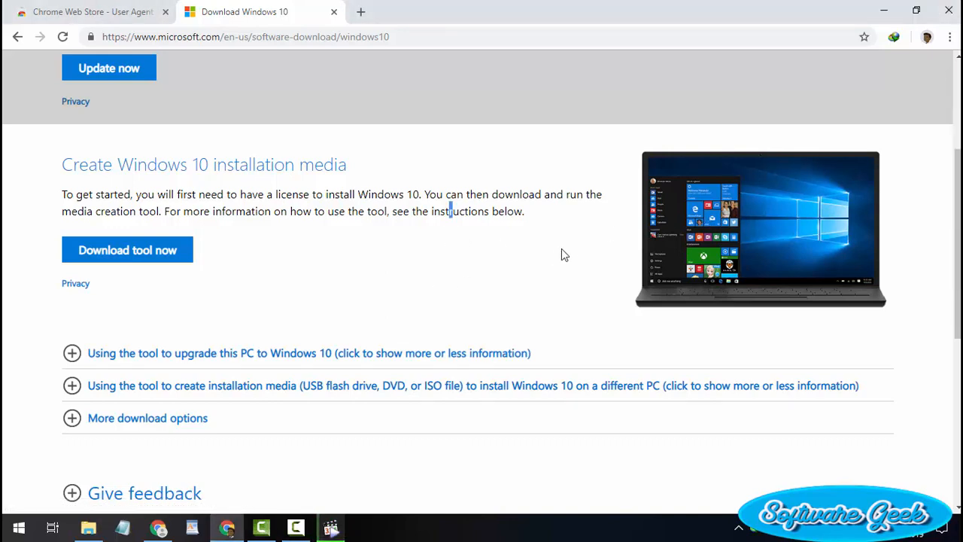
scroll("down", 3)
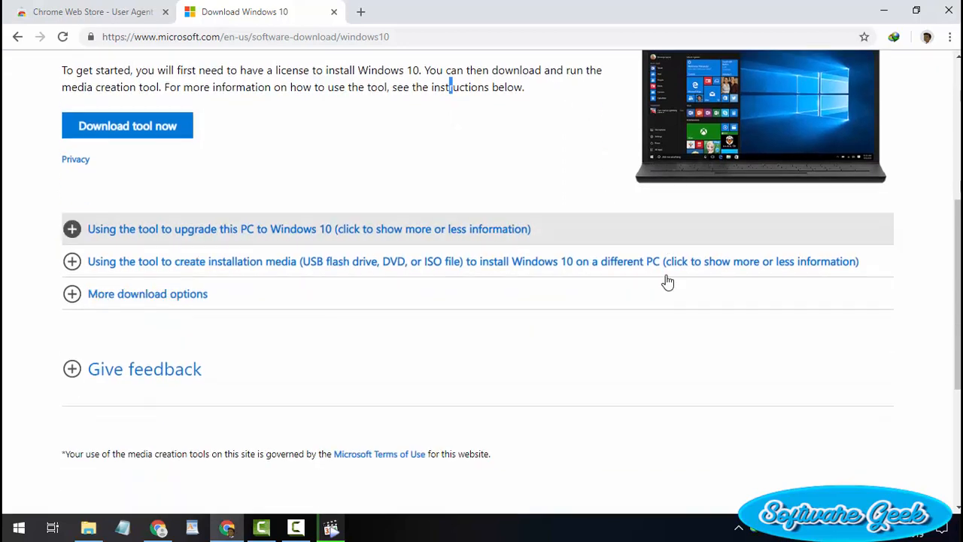
scroll("down", 3)
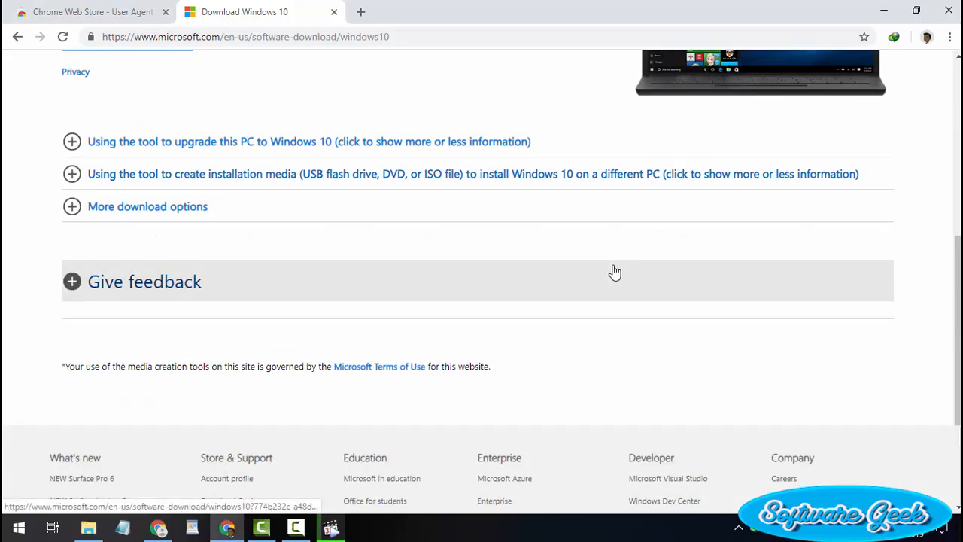
scroll("down", 3)
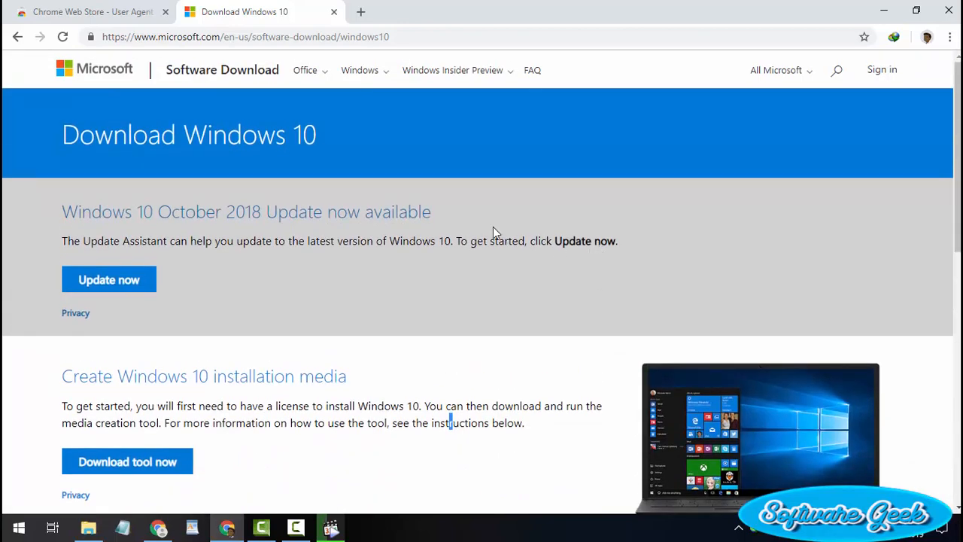
mouse_move(504, 269)
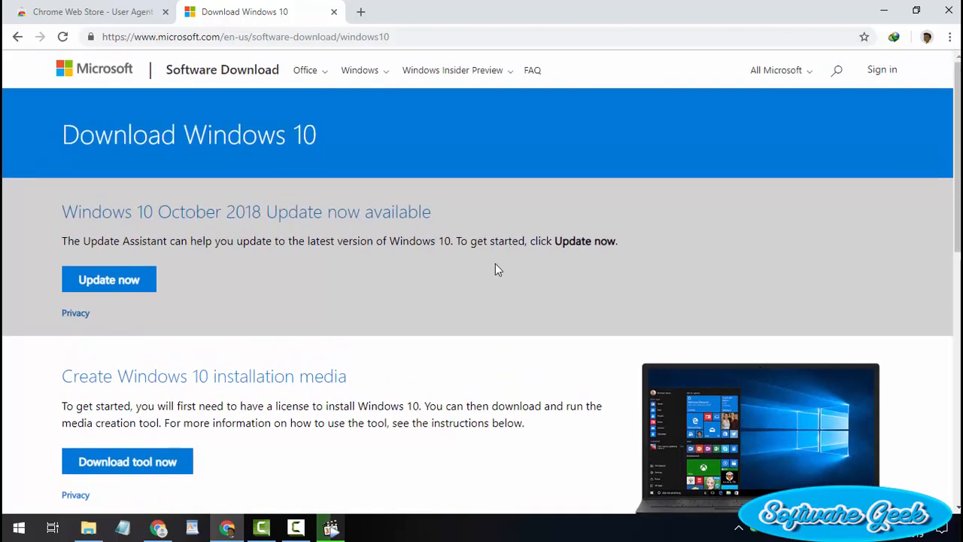
scroll("down", 3)
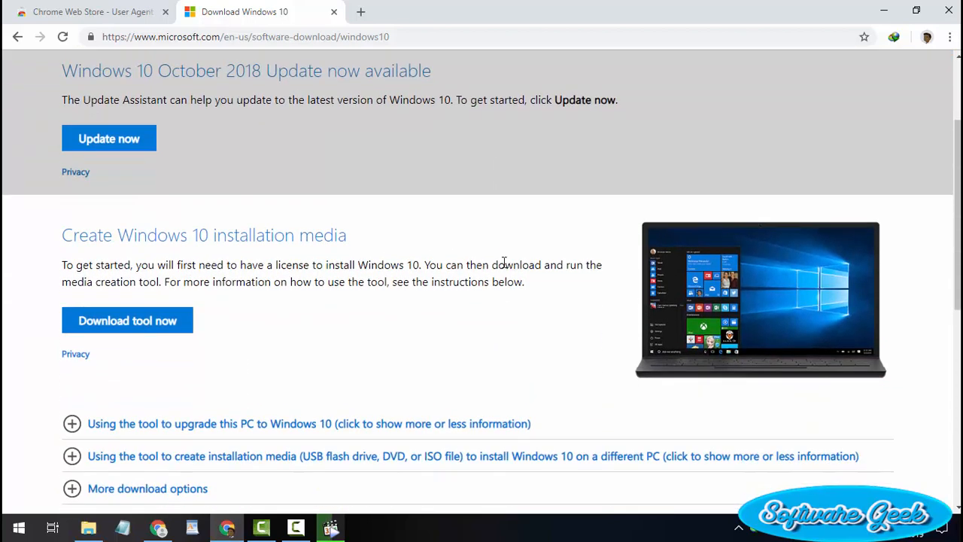
mouse_move(493, 258)
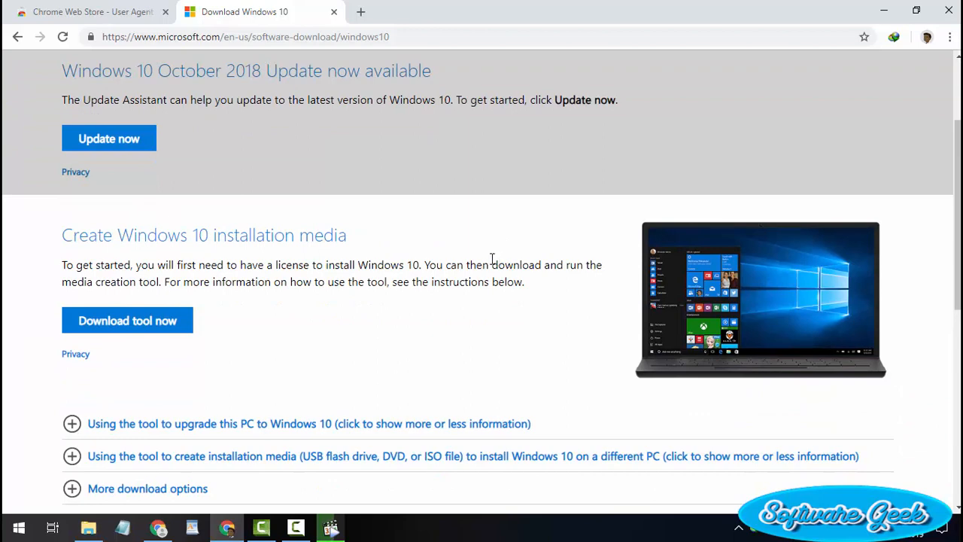
mouse_move(401, 51)
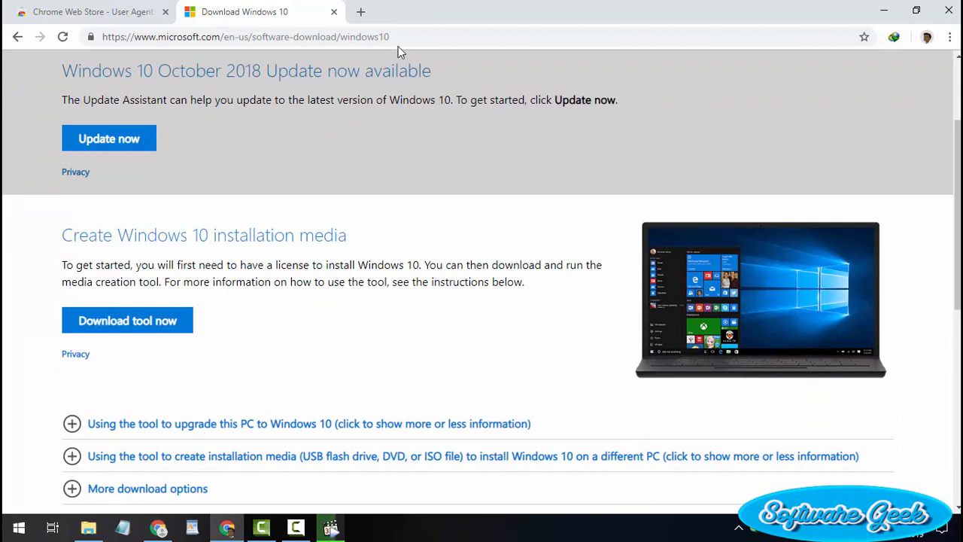
left_click(245, 36)
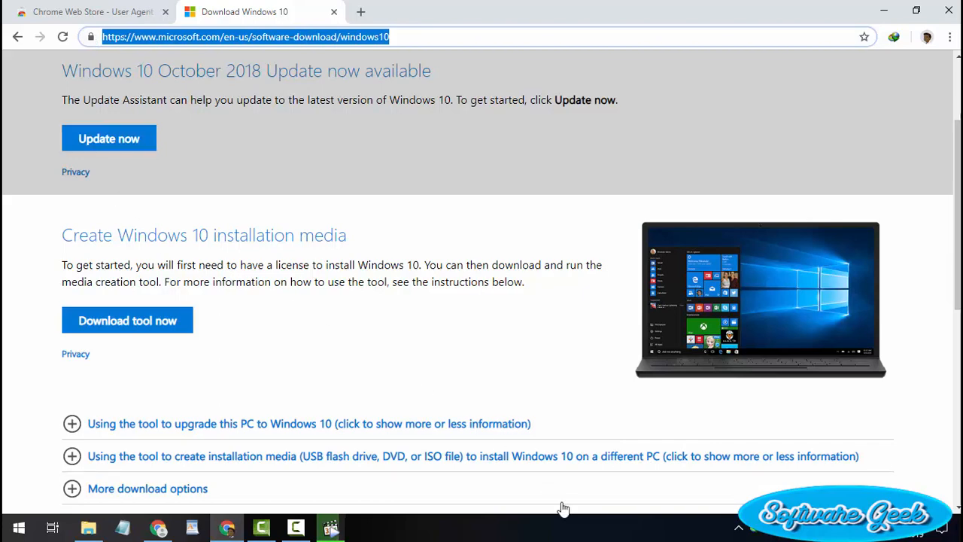
mouse_move(148, 489)
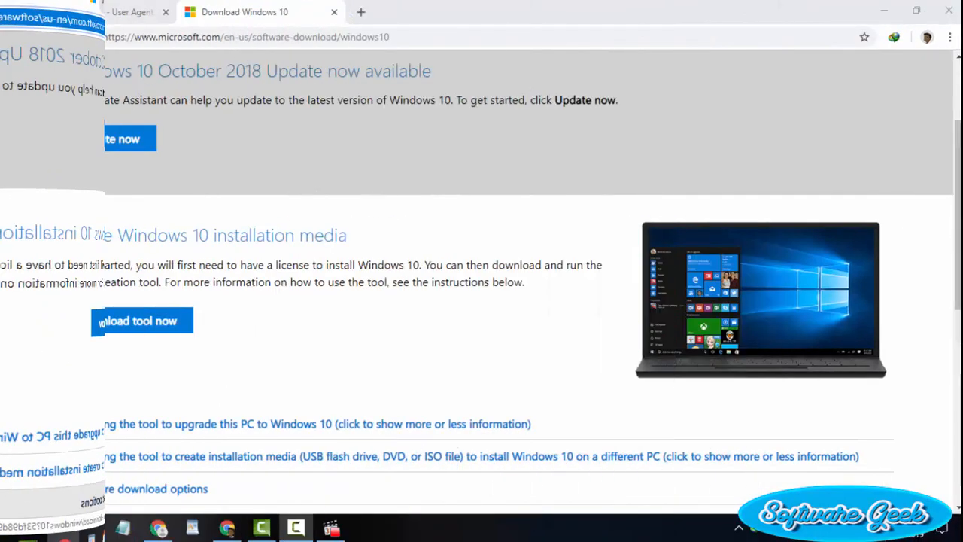
Return to the Chrome Web Store 'User Agent Switcher' results, listing Google's User-Agent Switcher first.
left_click(90, 11)
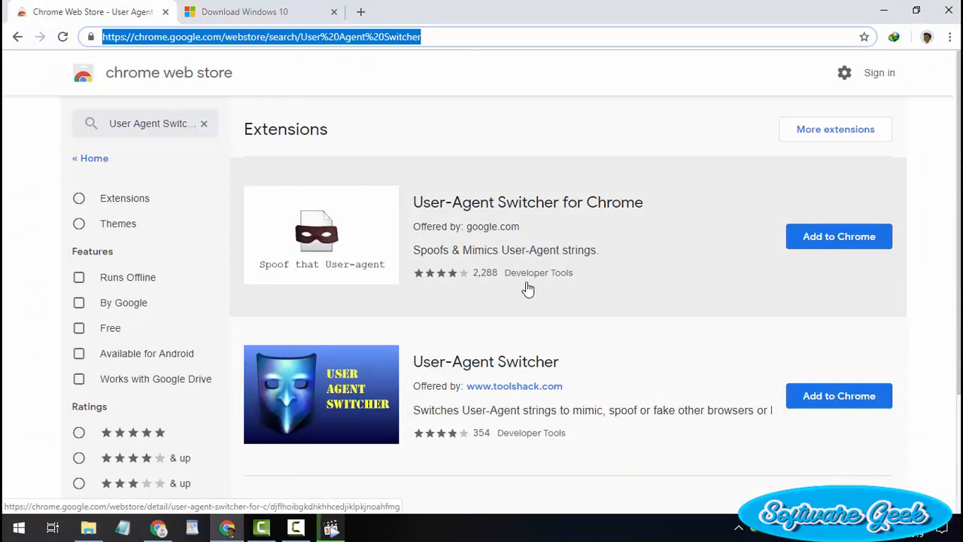
mouse_move(625, 285)
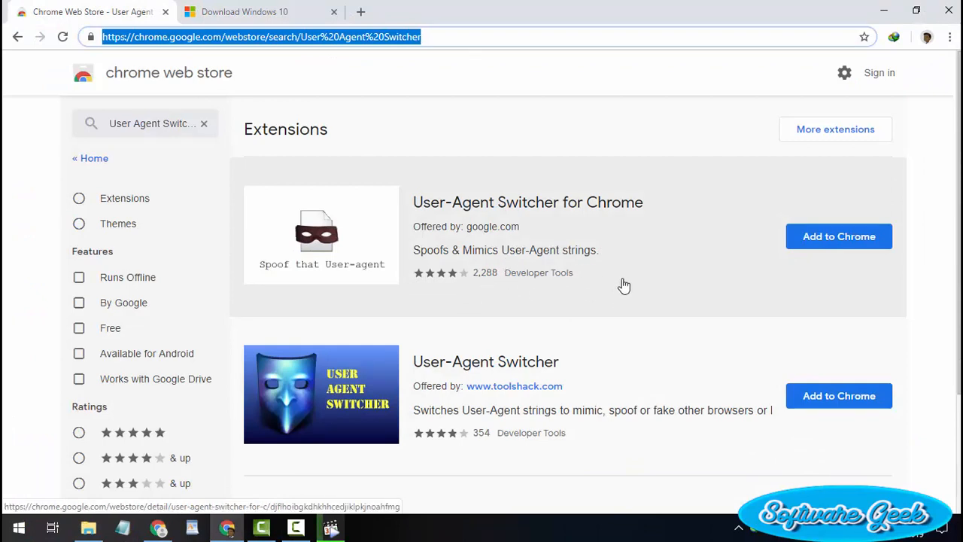
mouse_move(591, 318)
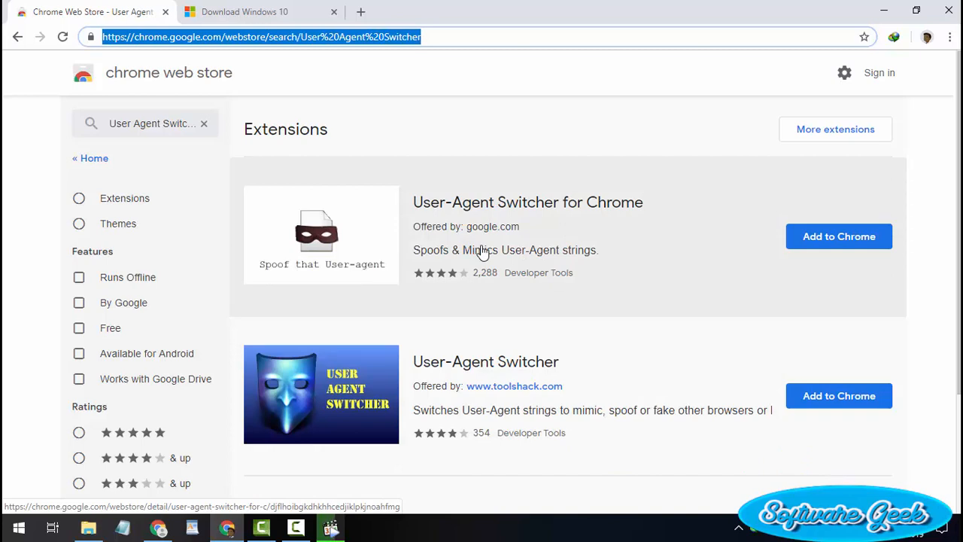
mouse_move(468, 268)
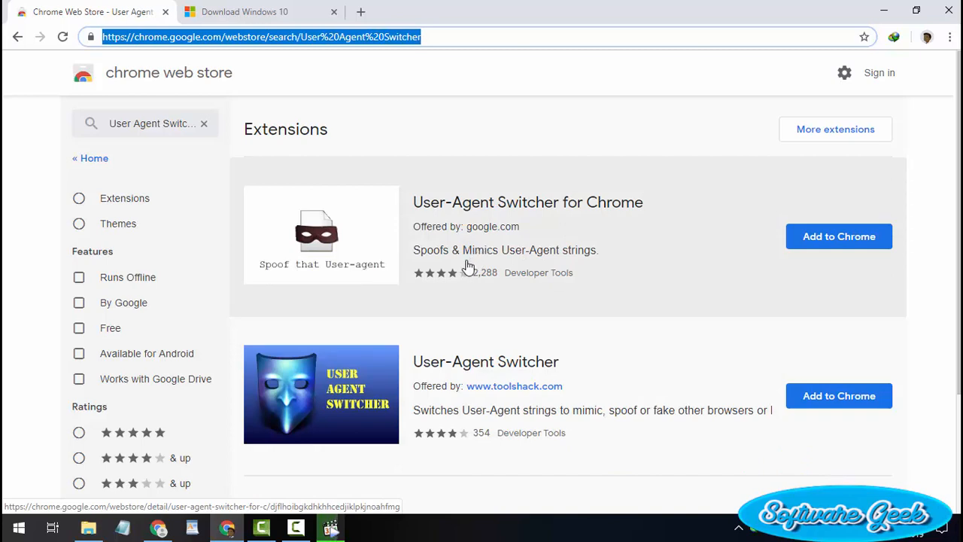
mouse_move(515, 226)
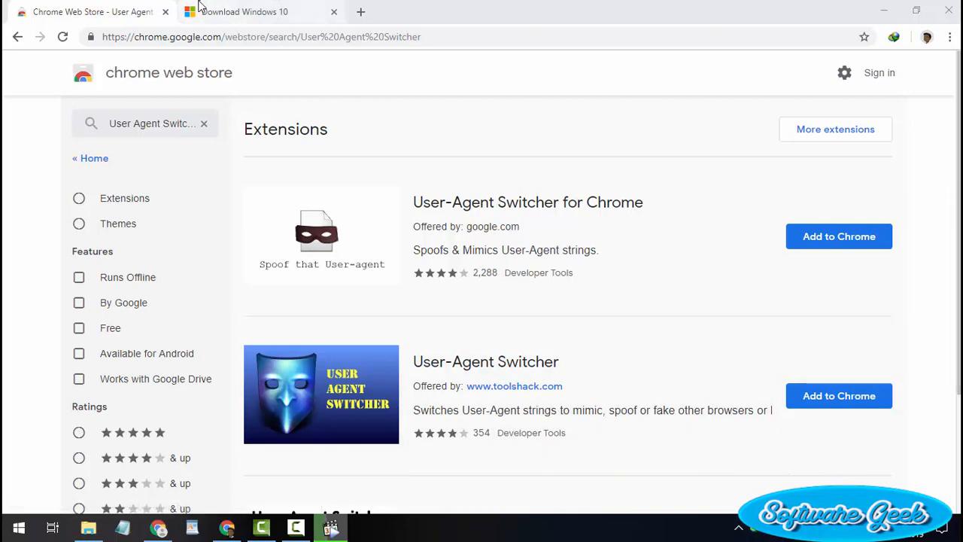
left_click(241, 12)
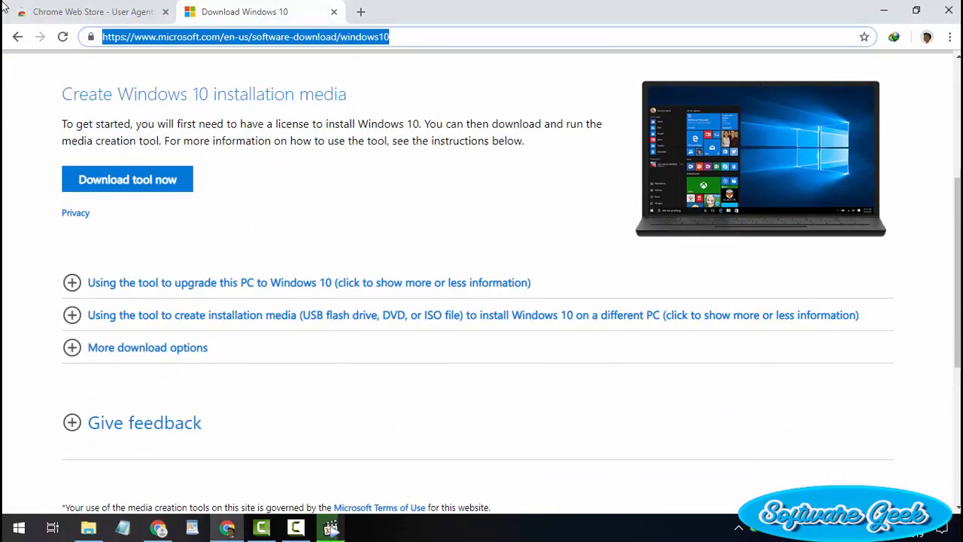
left_click(83, 11)
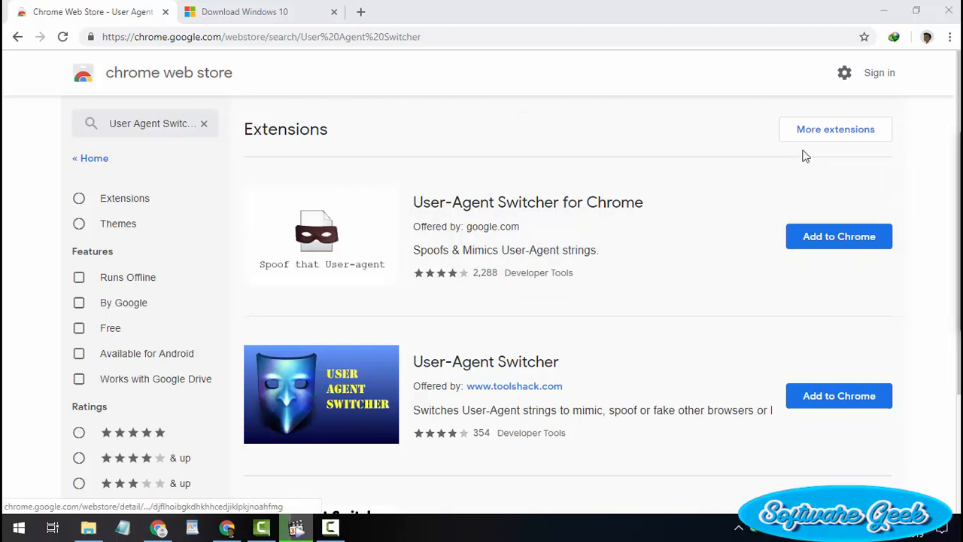
mouse_move(447, 107)
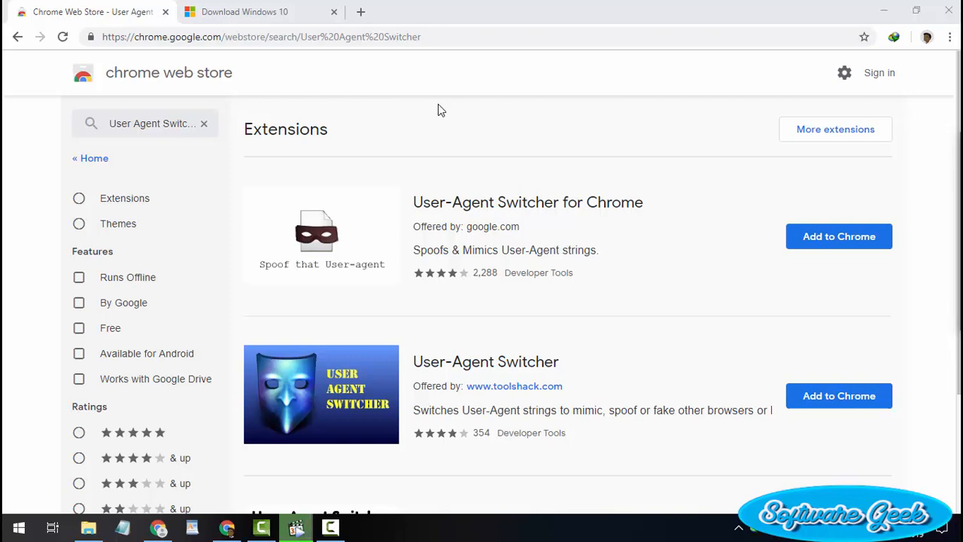
mouse_move(813, 202)
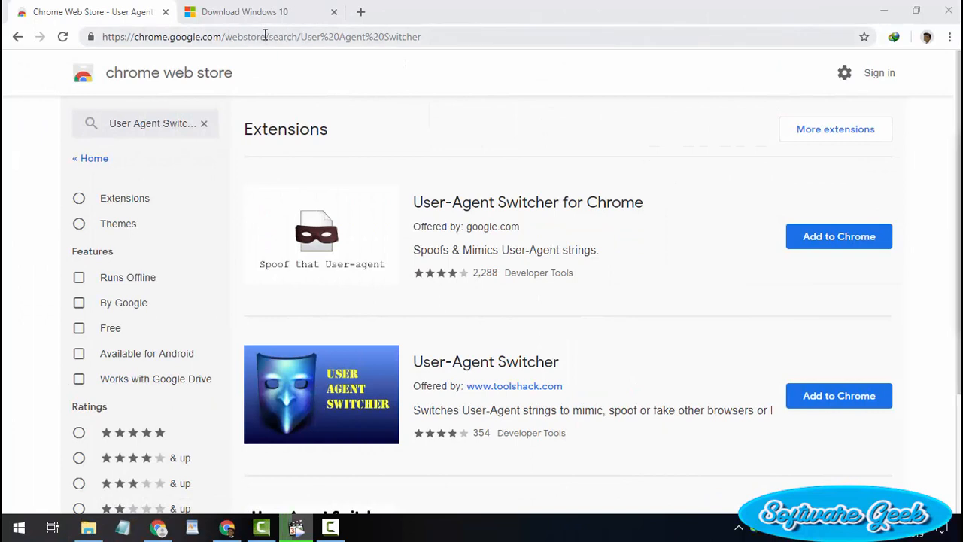
left_click(261, 37)
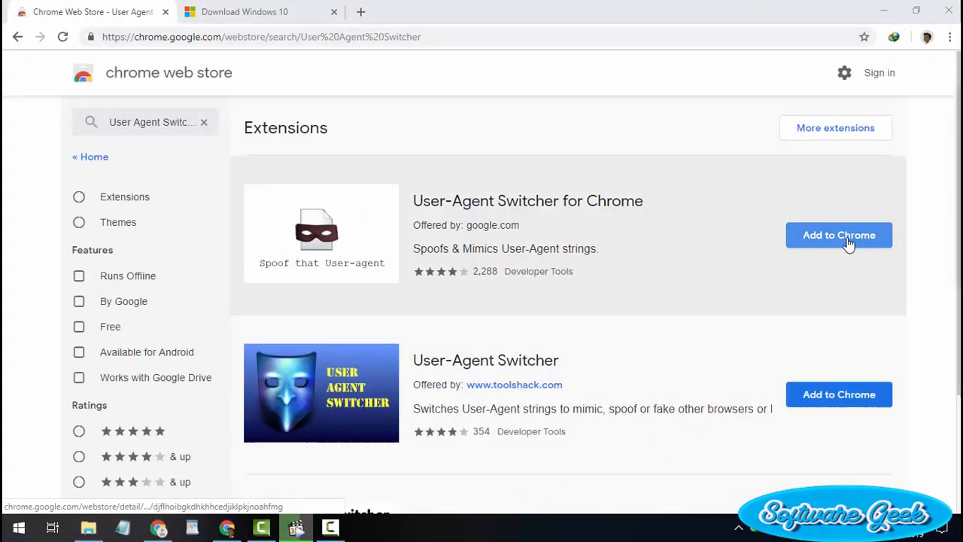
Add Google's User-Agent Switcher for Chrome and confirm the extension install.
left_click(840, 234)
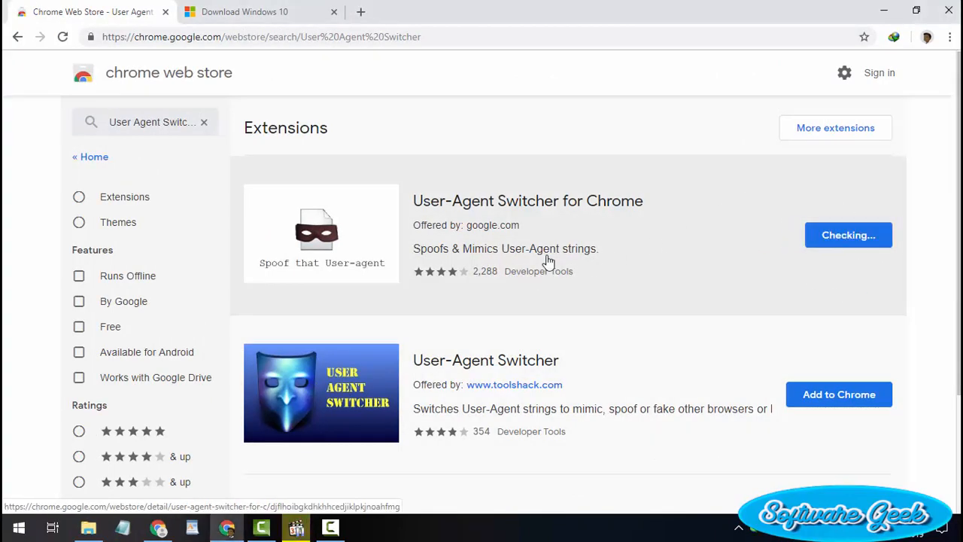
left_click(848, 235)
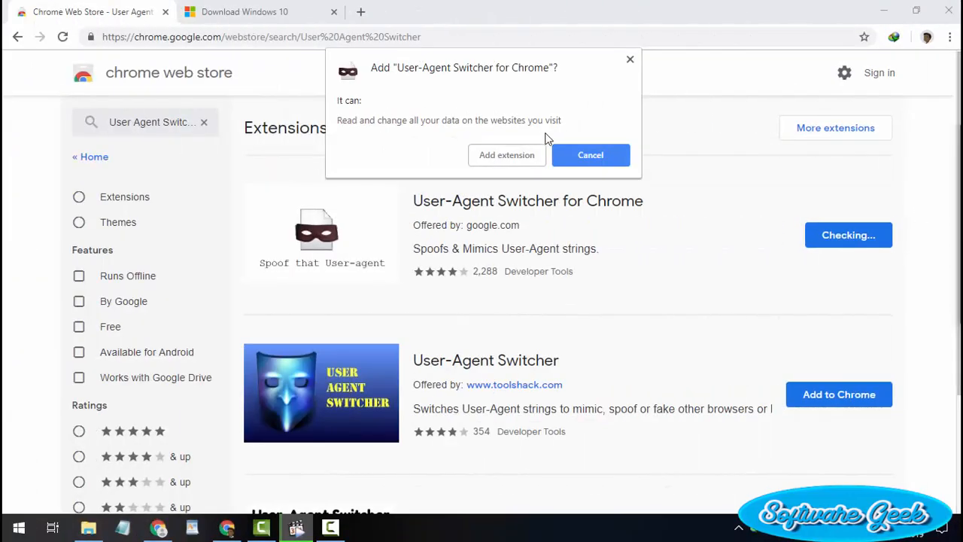
left_click(591, 154)
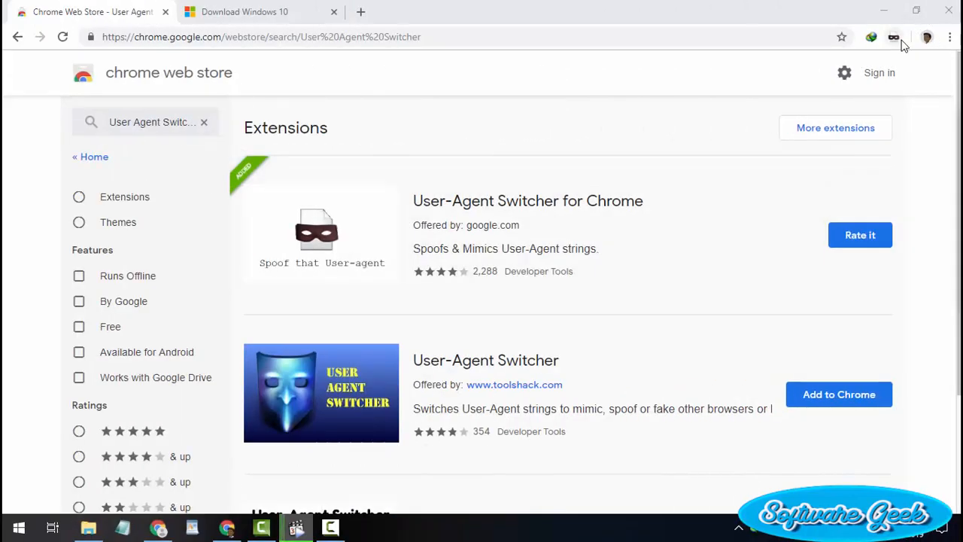
mouse_move(895, 37)
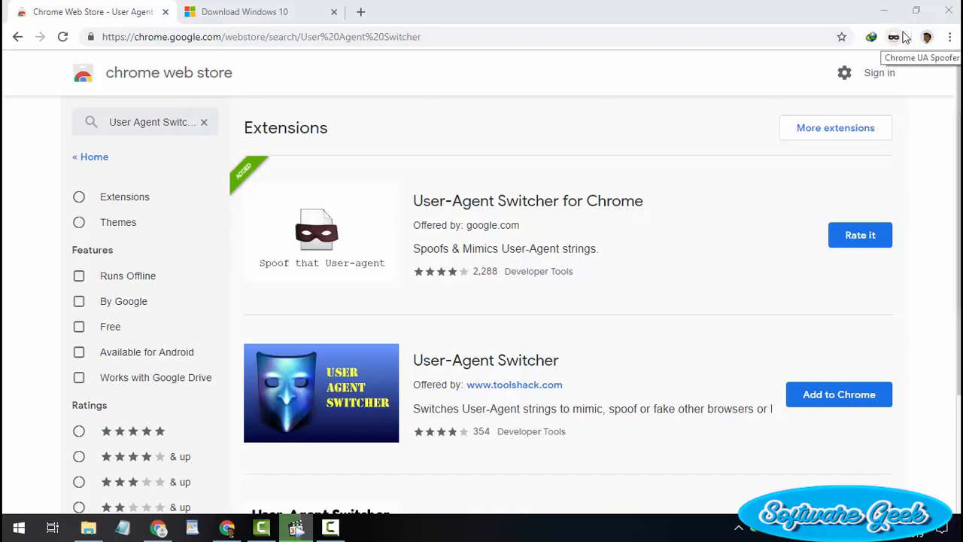
mouse_move(858, 54)
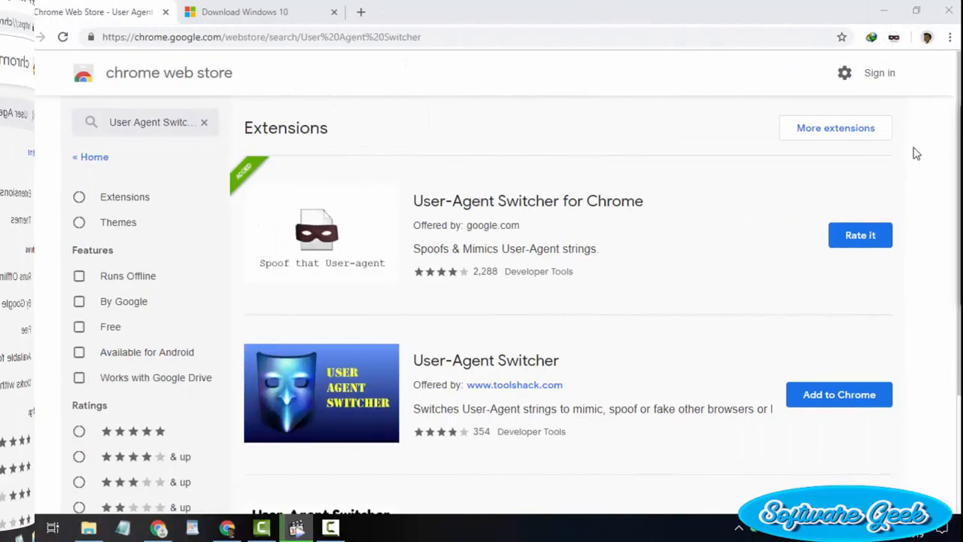
Open the User-Agent Switcher menu listing Chrome, Internet Explorer, iOS, Android and Safari.
left_click(895, 36)
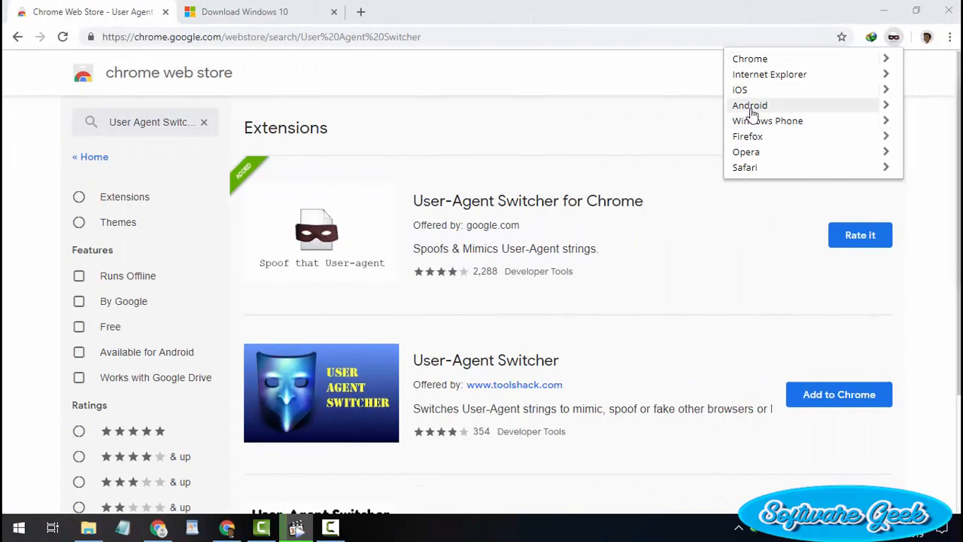
mouse_move(750, 105)
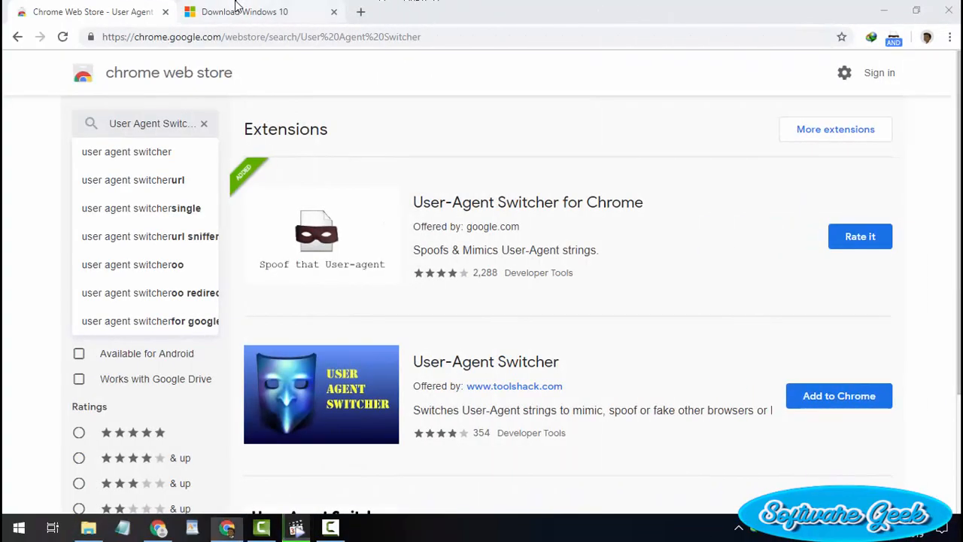
On the Download Windows 10 page, choose Windows 10 and English International, then confirm.
left_click(244, 11)
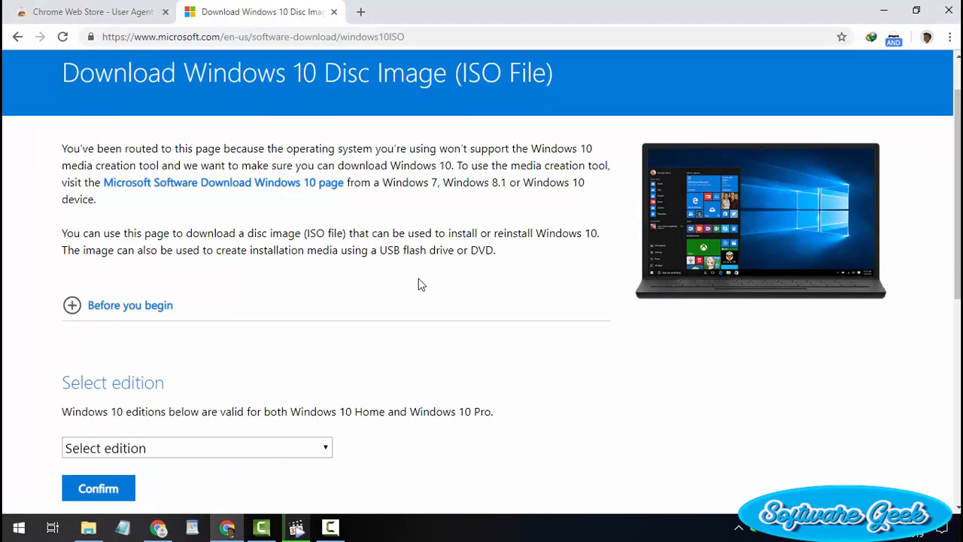
scroll("down", 3)
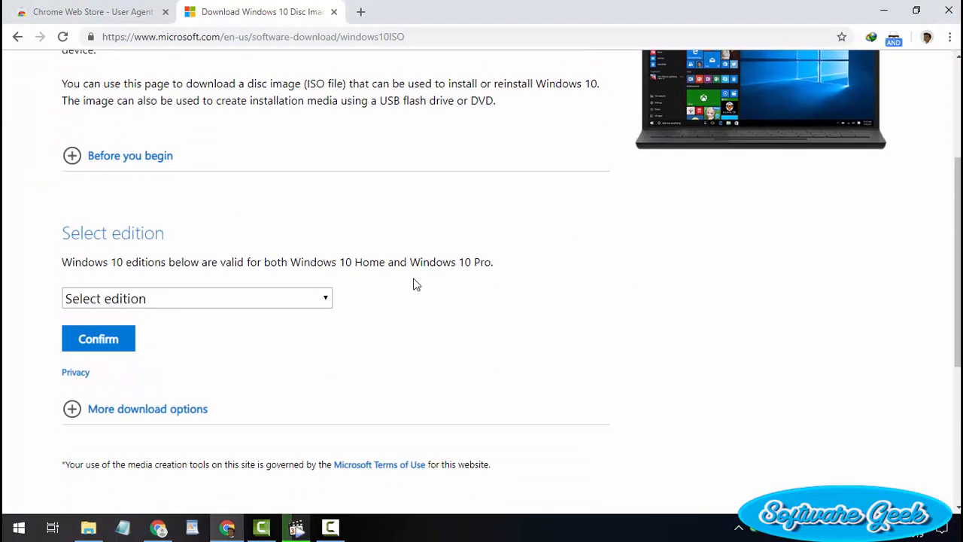
mouse_move(890, 100)
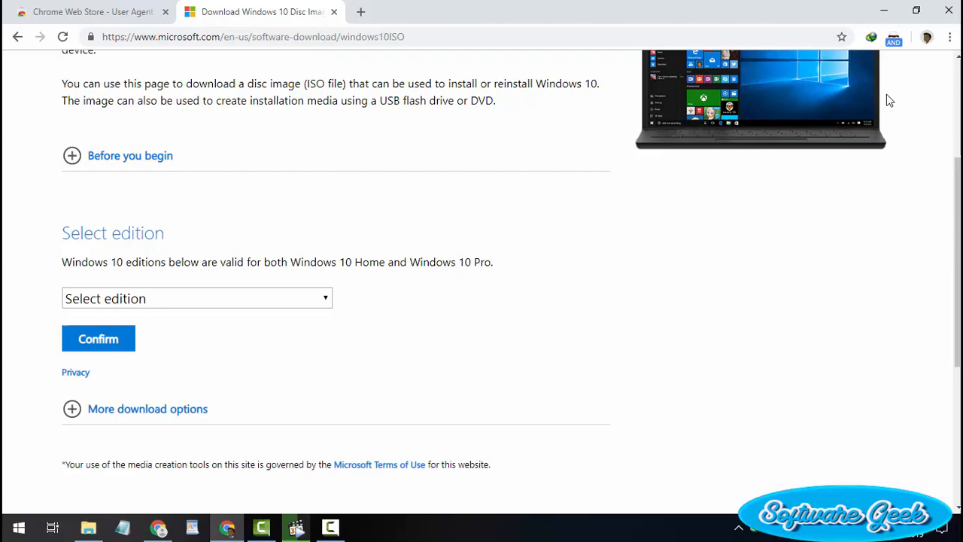
mouse_move(4, 49)
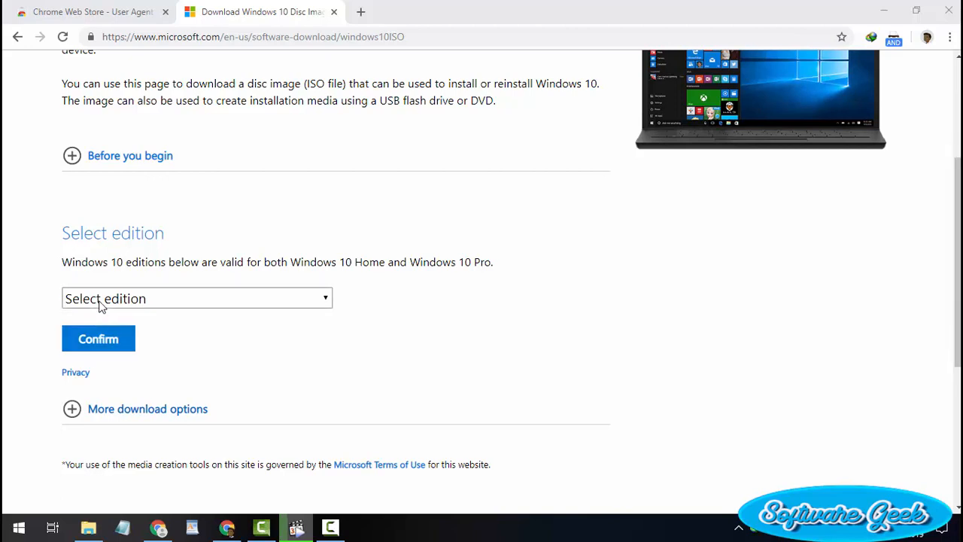
left_click(196, 299)
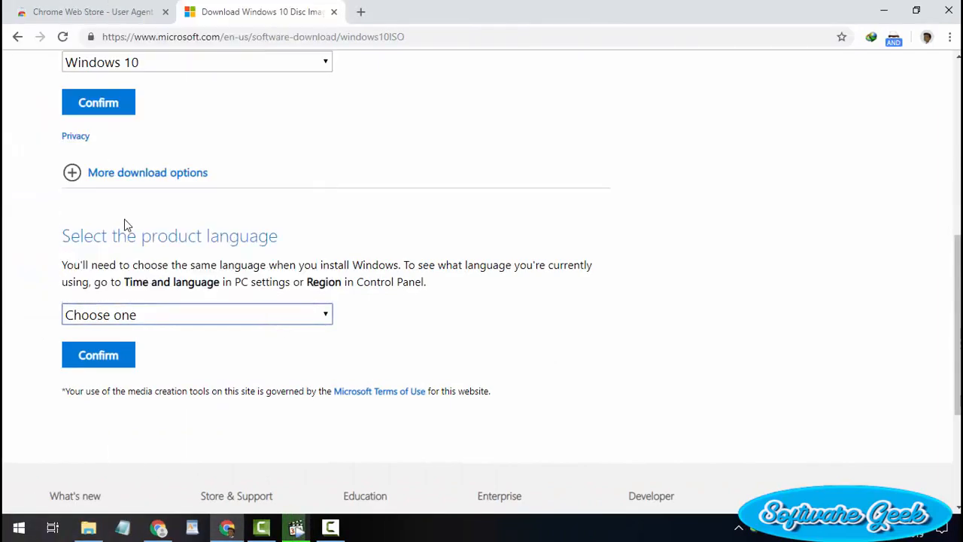
left_click(197, 315)
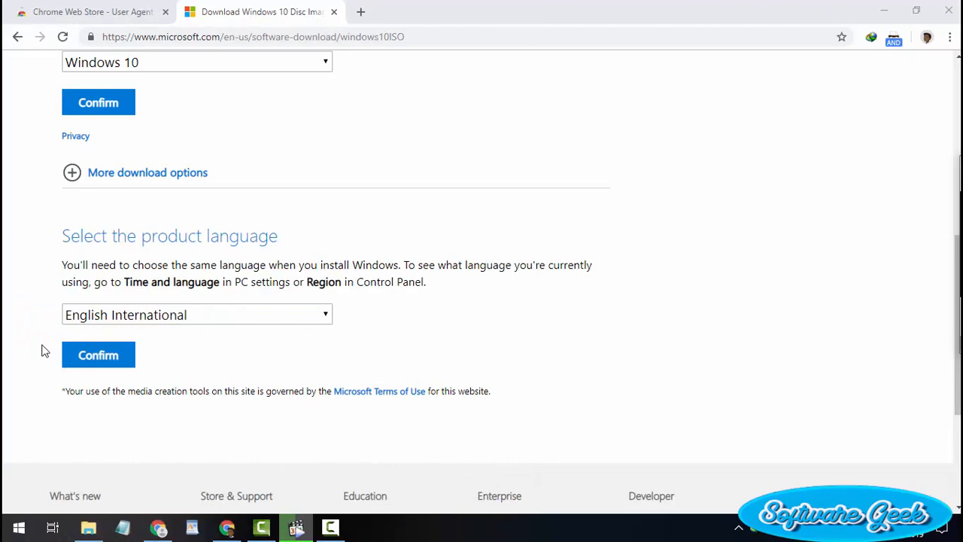
left_click(98, 355)
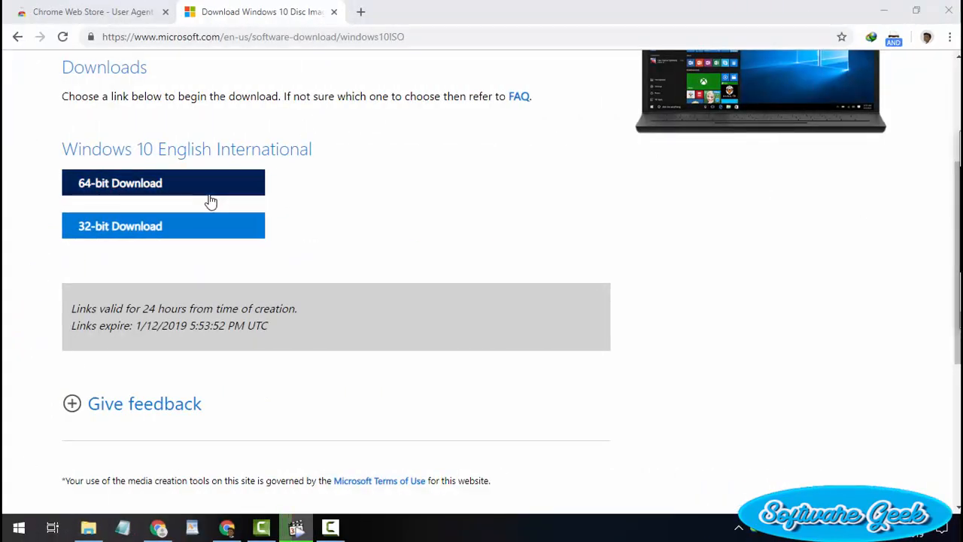
mouse_move(243, 186)
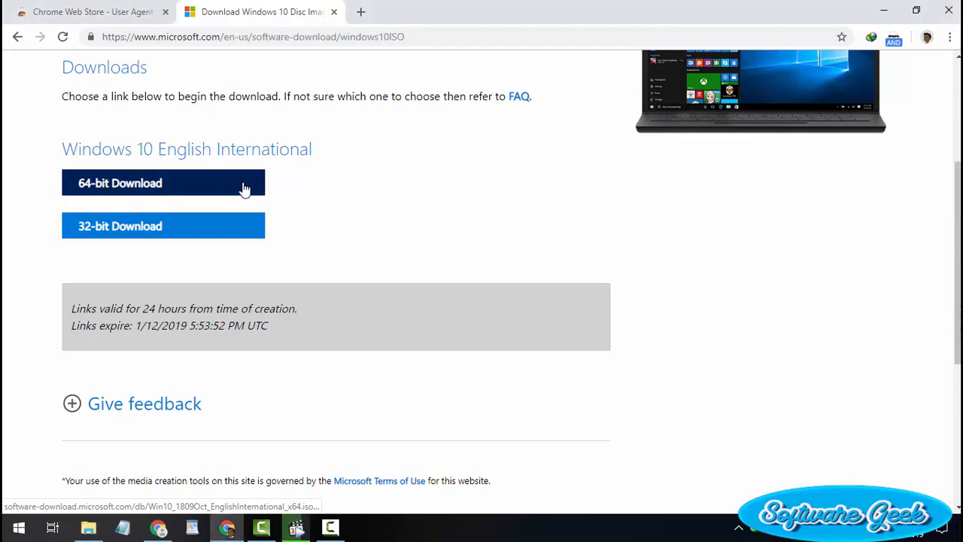
left_click(164, 183)
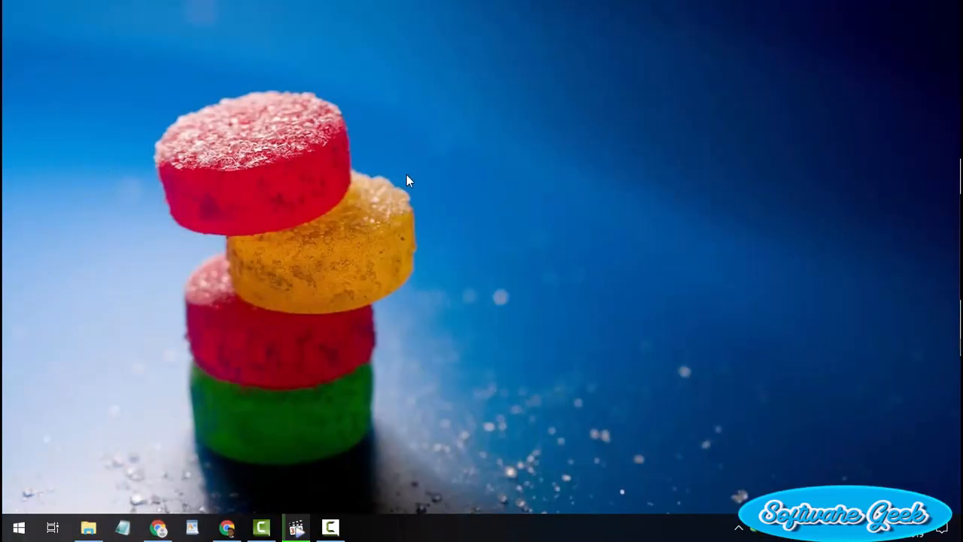
mouse_move(412, 212)
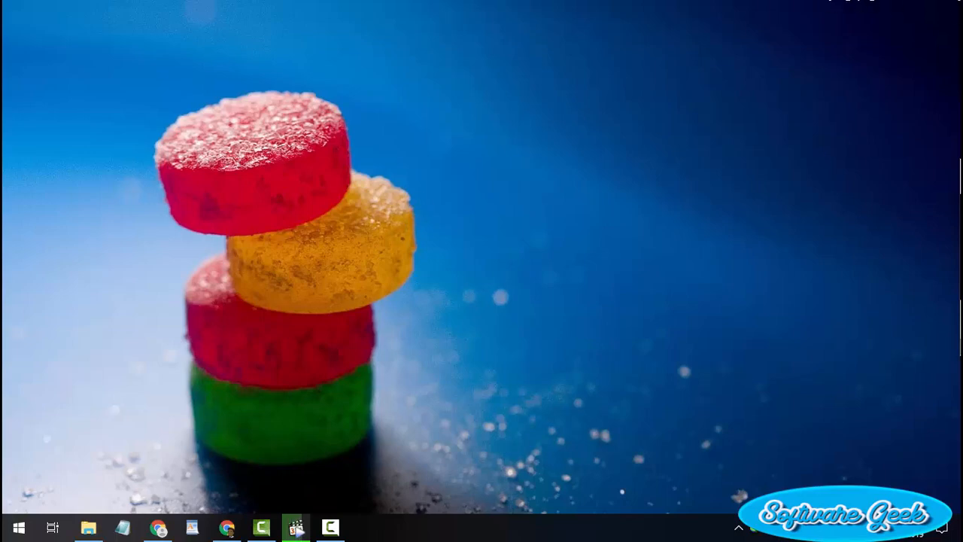
mouse_move(917, 189)
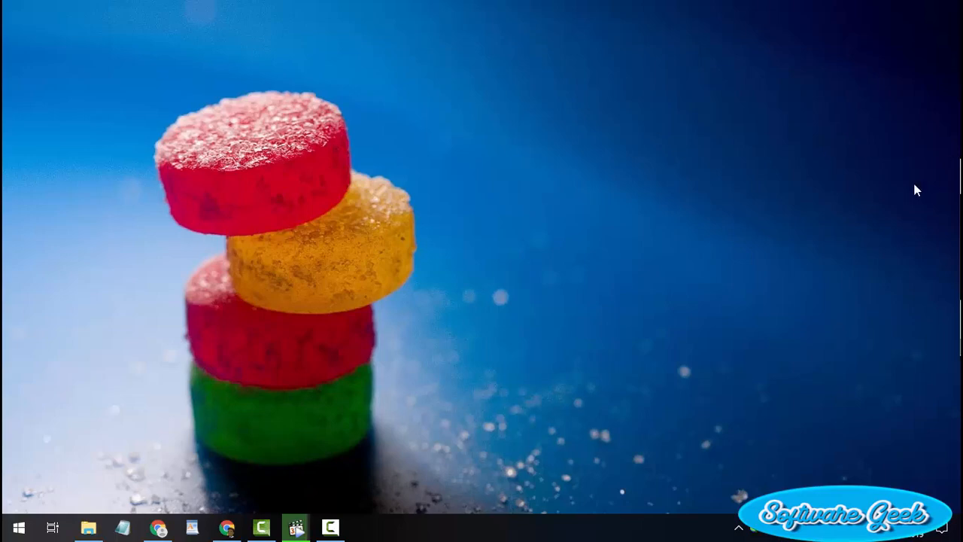